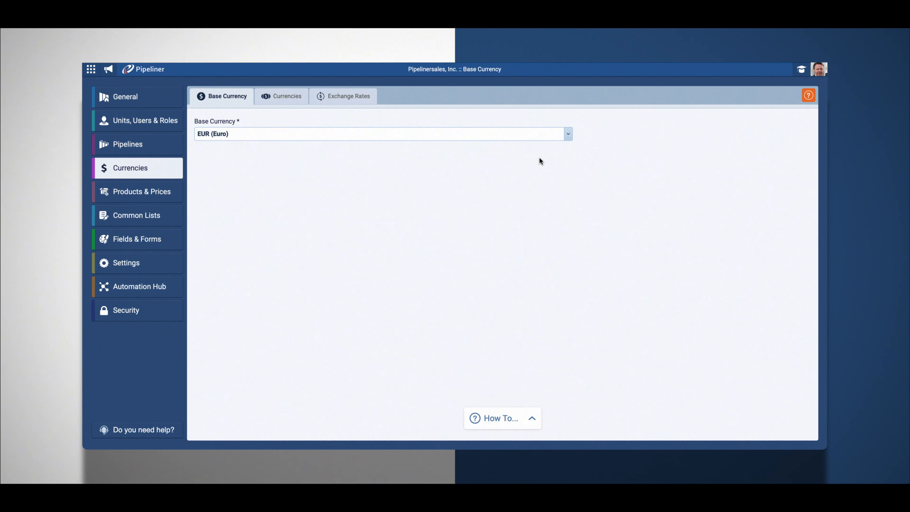
- Set the base currency to USD (United States Dollar), found by searching 'usd'
{"action": "type", "text": "usd"}
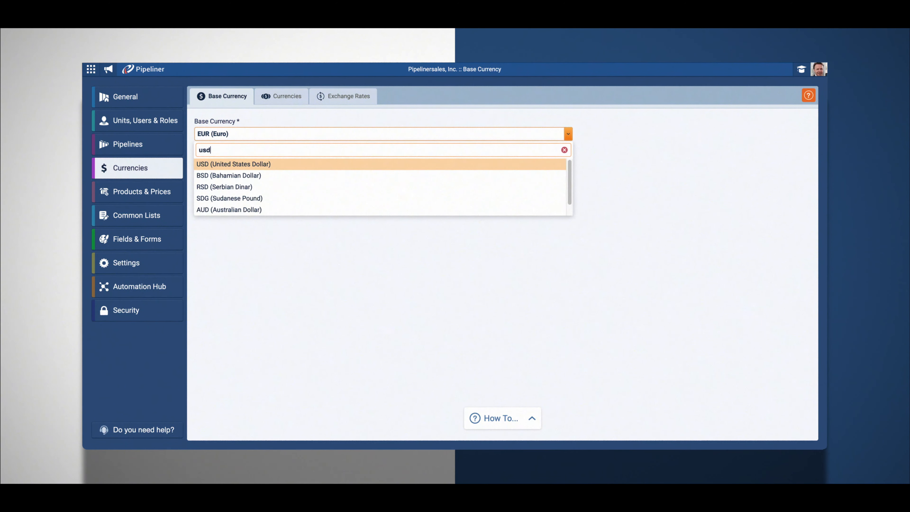
{"action": "left_click", "coordinate": [233, 163]}
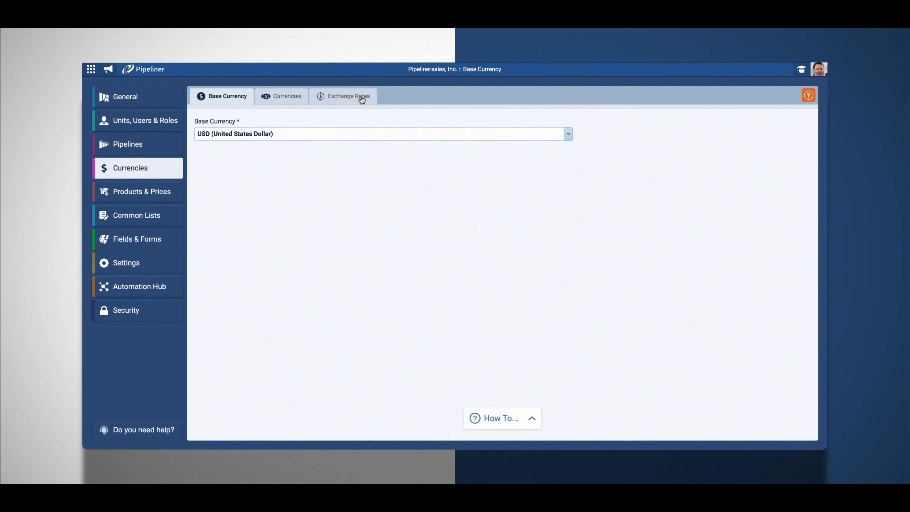
- Create an exchange rate list valid from 2020-06-16, then move to the Currencies list
{"action": "left_click", "coordinate": [348, 95]}
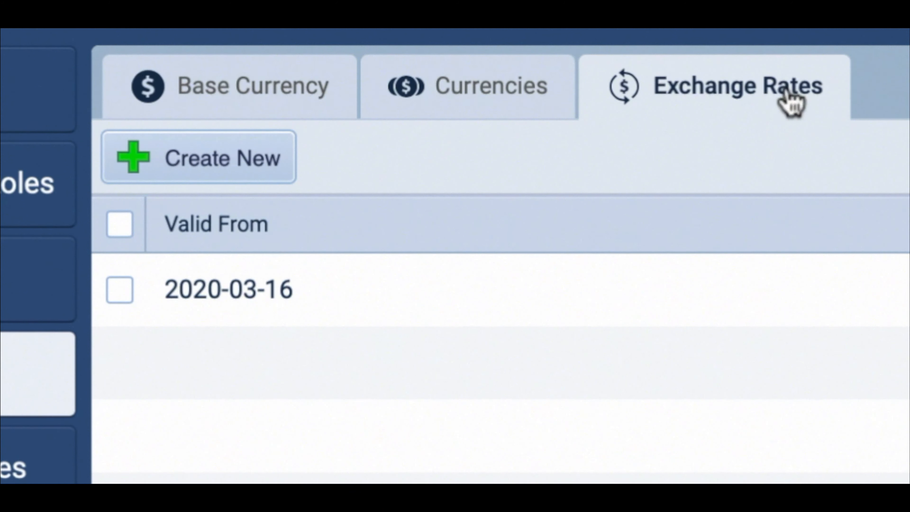
{"action": "left_click", "coordinate": [199, 157]}
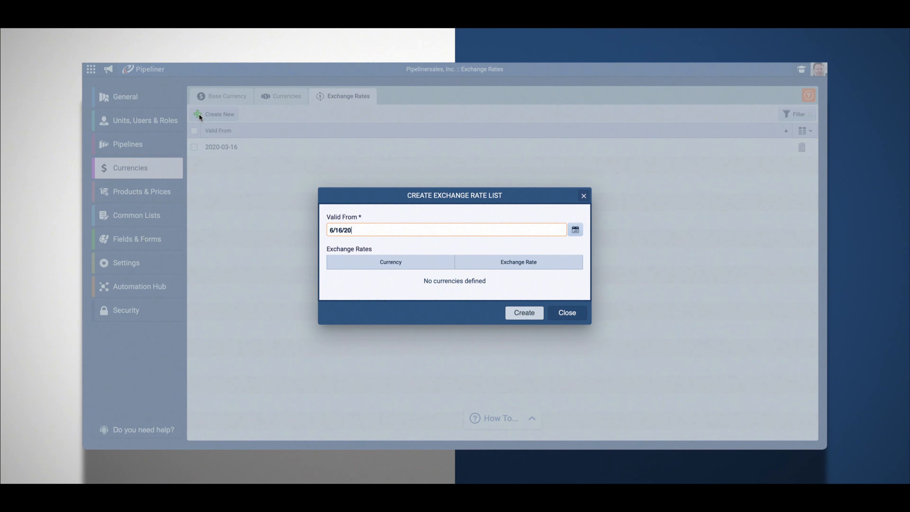
{"action": "left_click", "coordinate": [522, 313]}
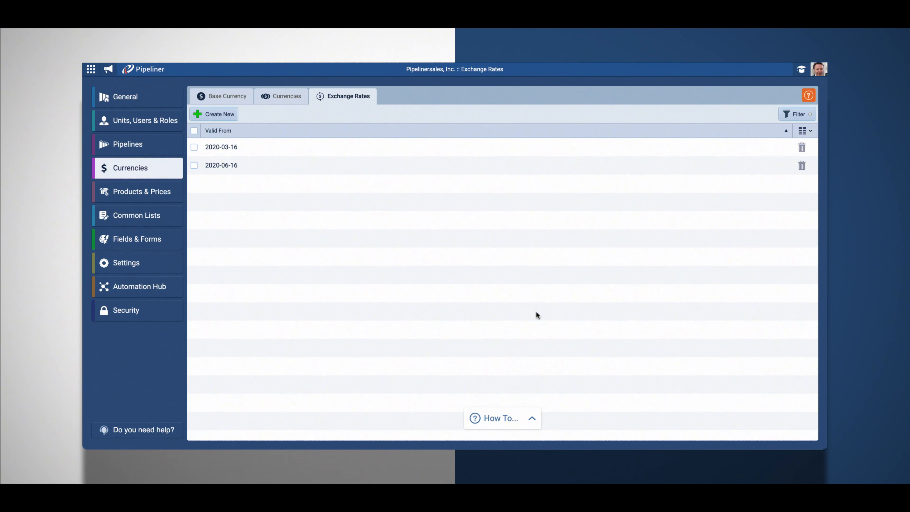
{"action": "left_click", "coordinate": [286, 96]}
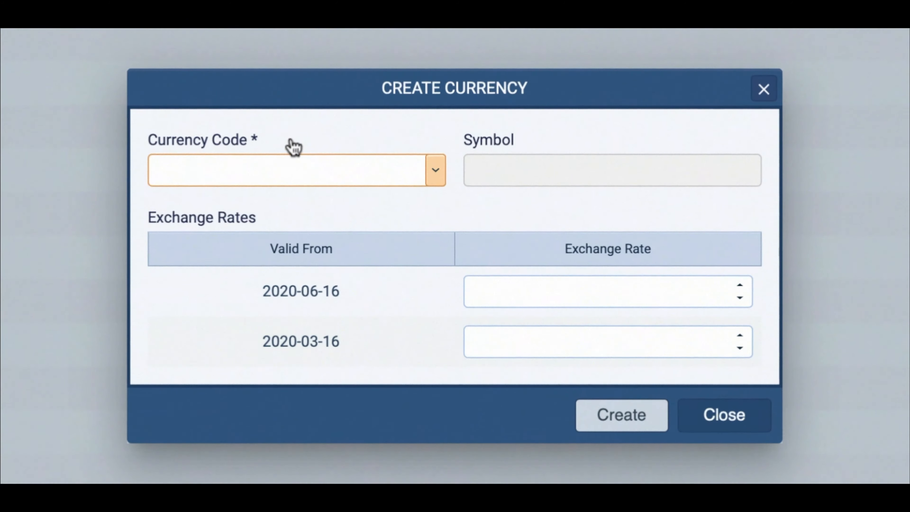
- Create the CAD (Canadian Dollar) currency with a 1.42 rate for 2020-06-16
{"action": "type", "text": "ca"}
{"action": "left_click", "coordinate": [608, 291]}
{"action": "type", "text": "1.42"}
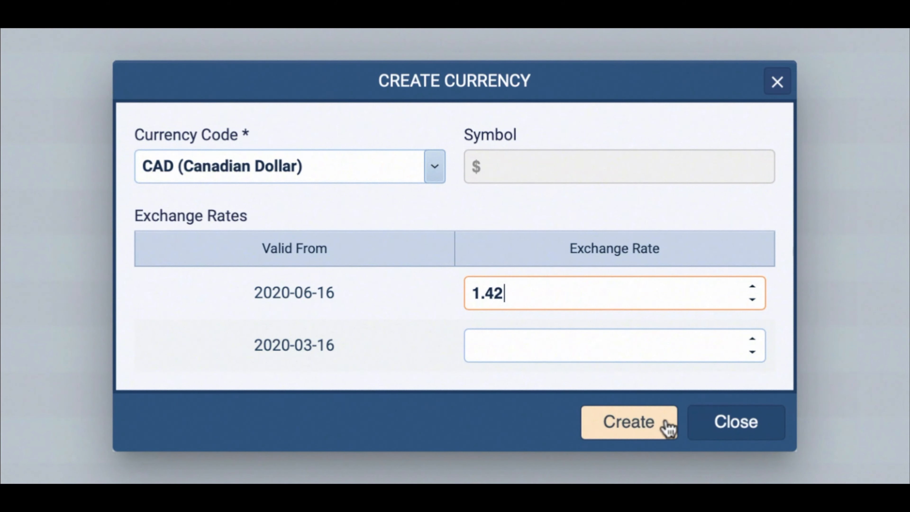
{"action": "left_click", "coordinate": [629, 422]}
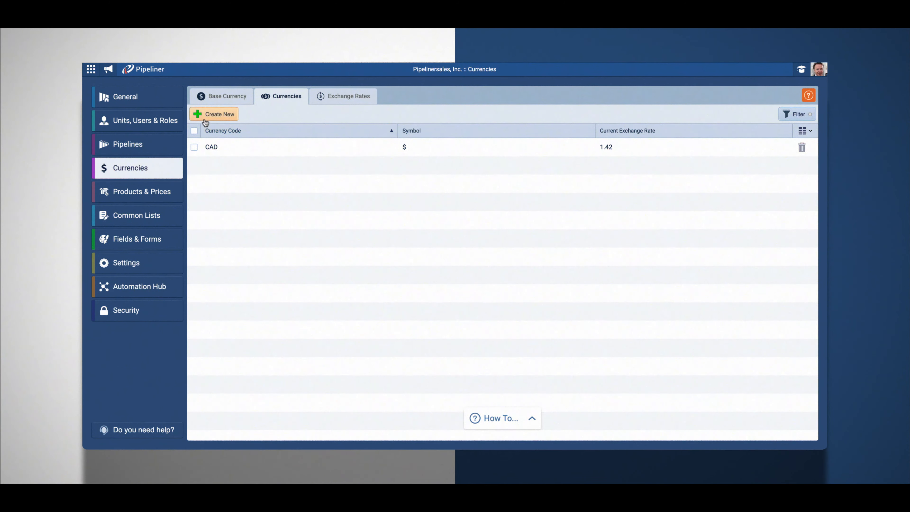
- Create the MXN (Mexican Peso) currency with a 24.38 rate for 2020-06-16
{"action": "left_click", "coordinate": [220, 114]}
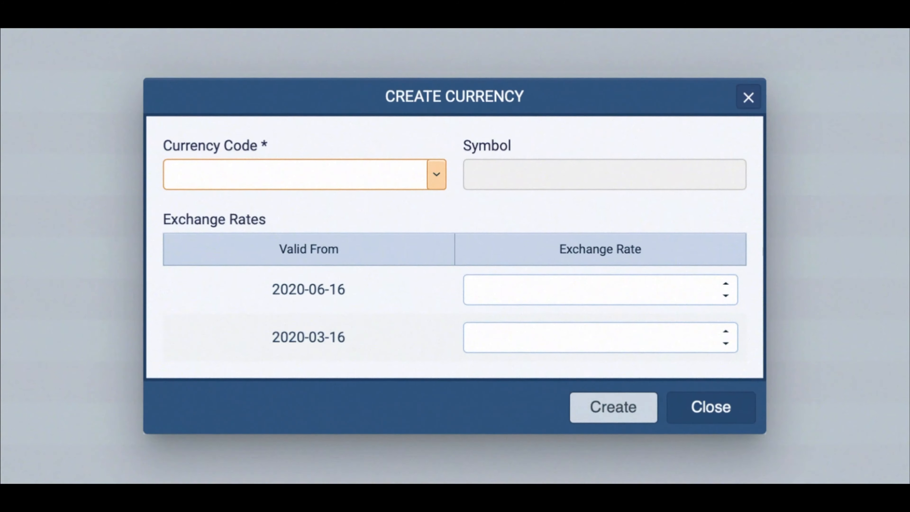
{"action": "type", "text": "MXN (Mexican Peso"}
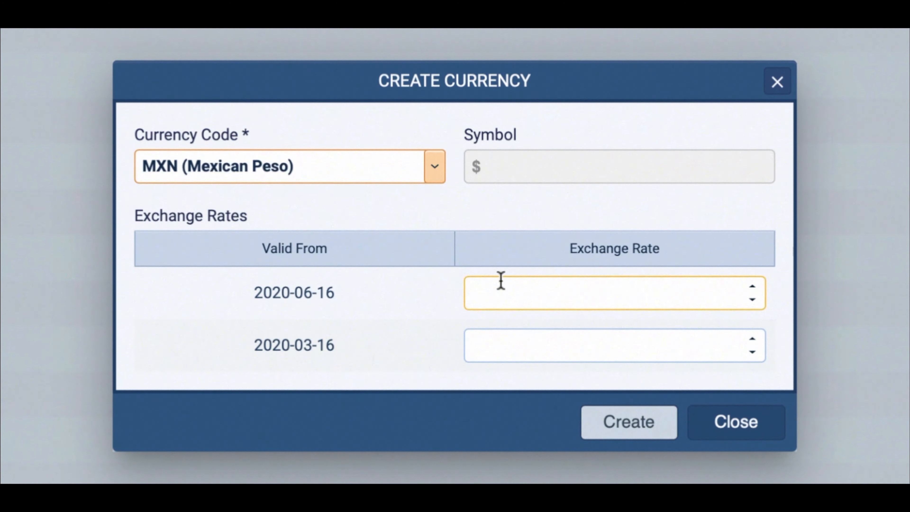
{"action": "type", "text": "24.38"}
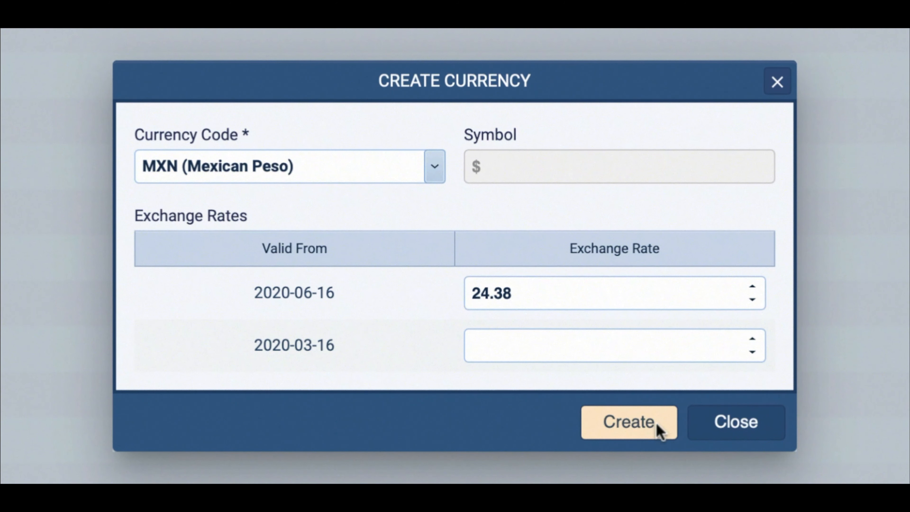
{"action": "left_click", "coordinate": [628, 421]}
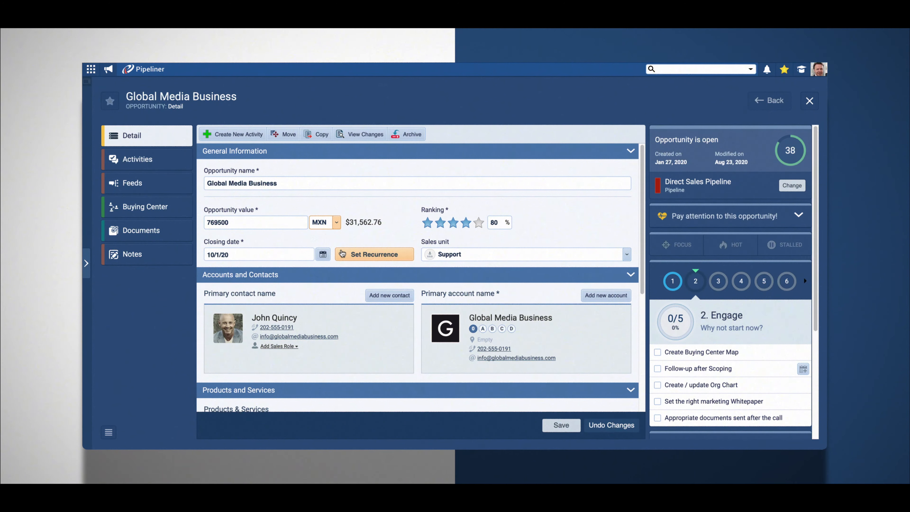
- Set the Global Media Business opportunity value's currency to CAD
{"action": "left_click", "coordinate": [335, 222]}
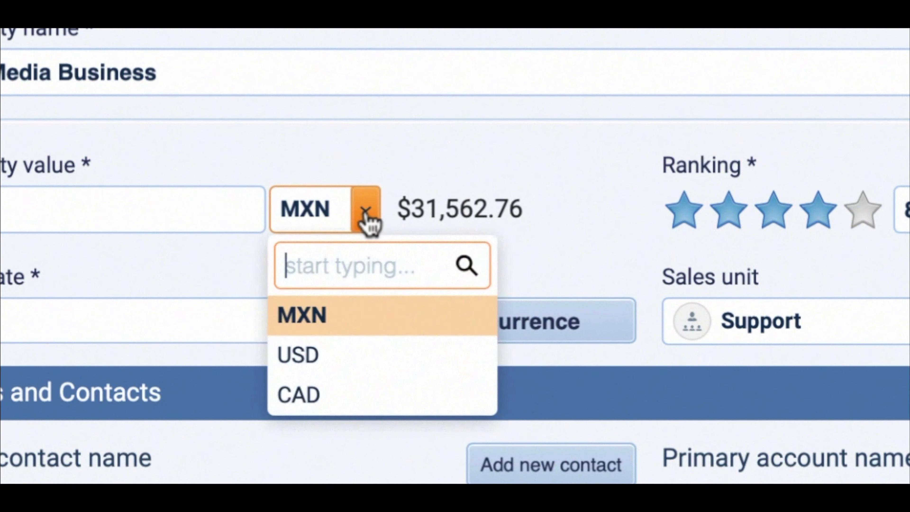
{"action": "left_click", "coordinate": [298, 393]}
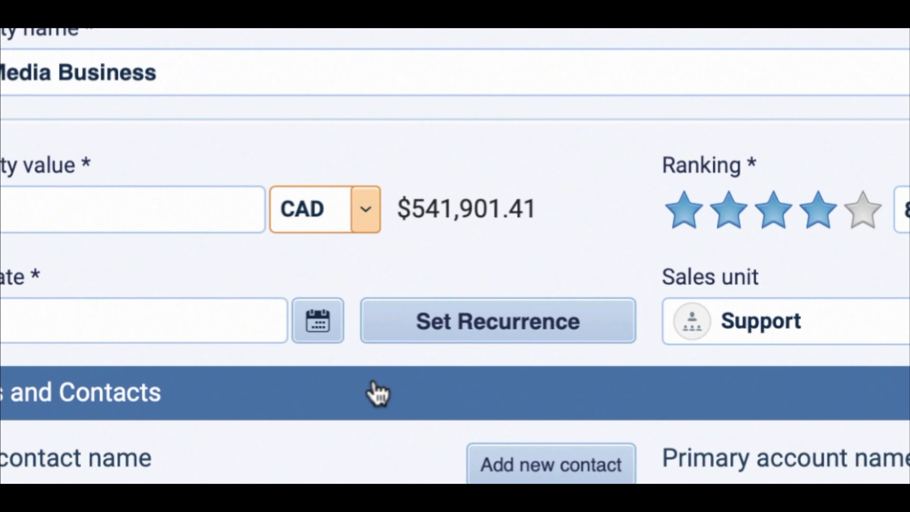